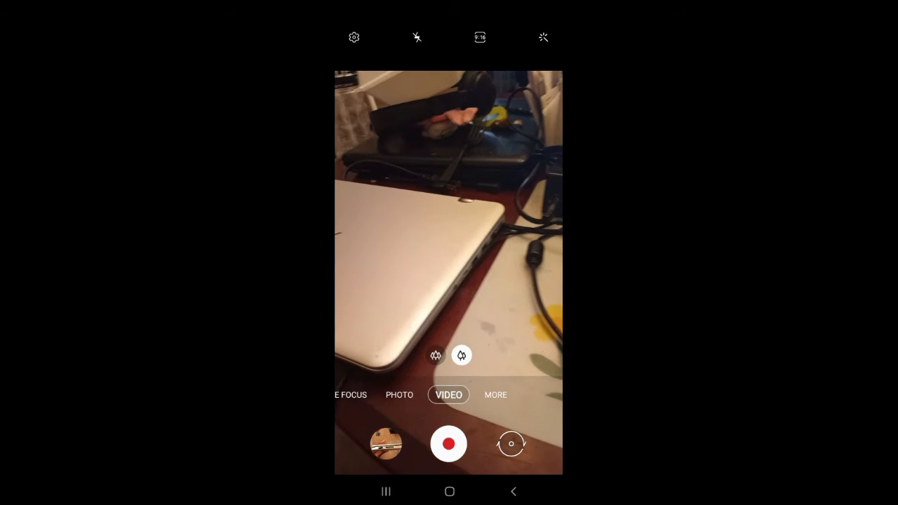
# - Bring up the just-recorded 94 MB video from the gallery thumbnail
pyautogui.click(385, 444)
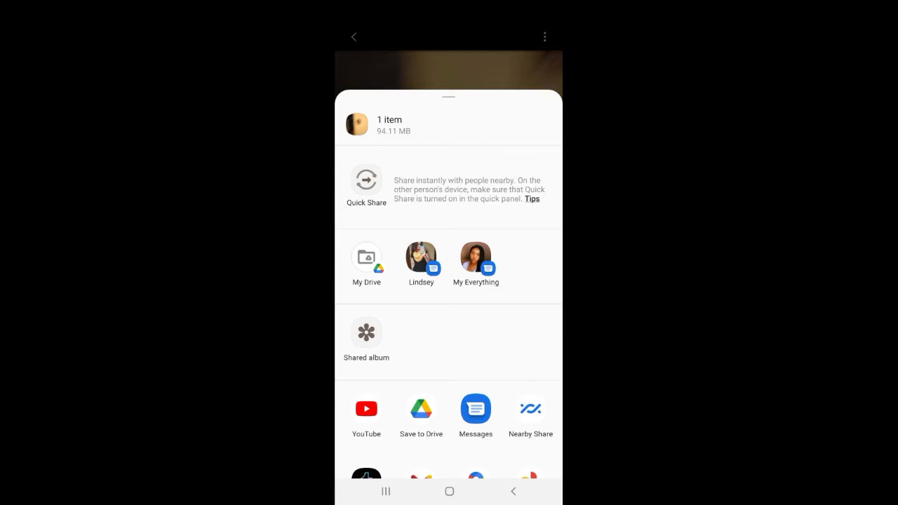
# - Choose Save to Drive and set the destination folder to My Drive
pyautogui.click(421, 408)
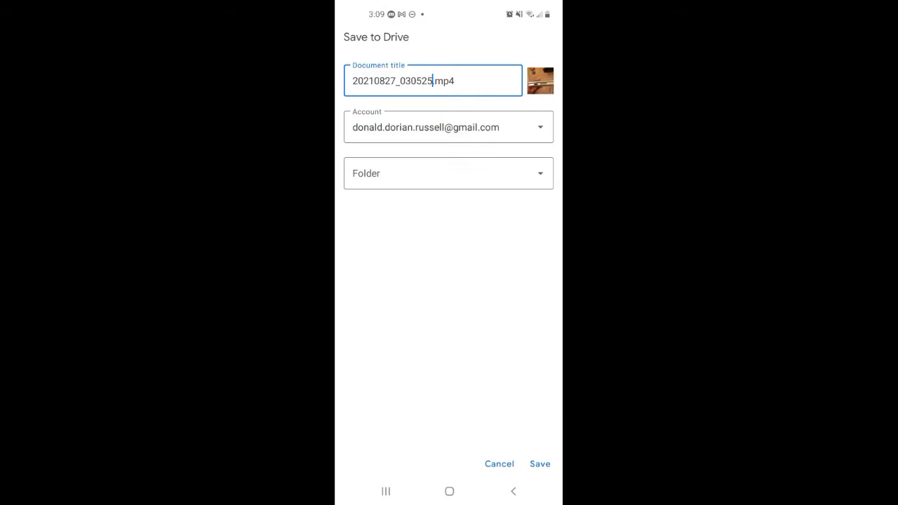
pyautogui.click(448, 174)
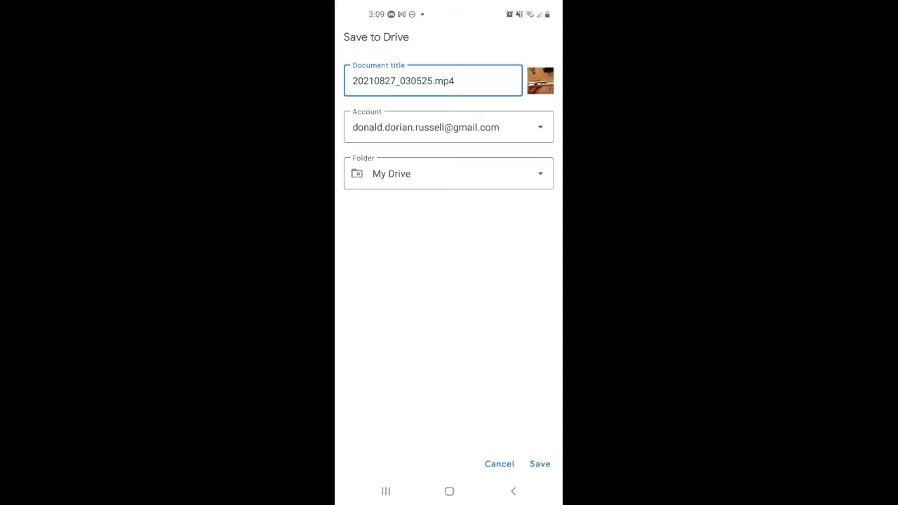
# - Rename the title to 'worst recording ever.mp4' and save the video to Drive
pyautogui.doubleClick(389, 81)
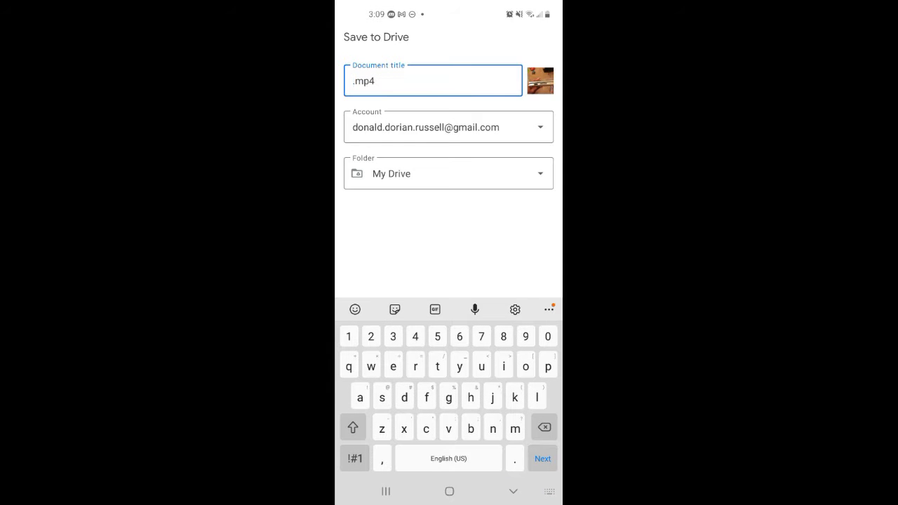
pyautogui.write('w')
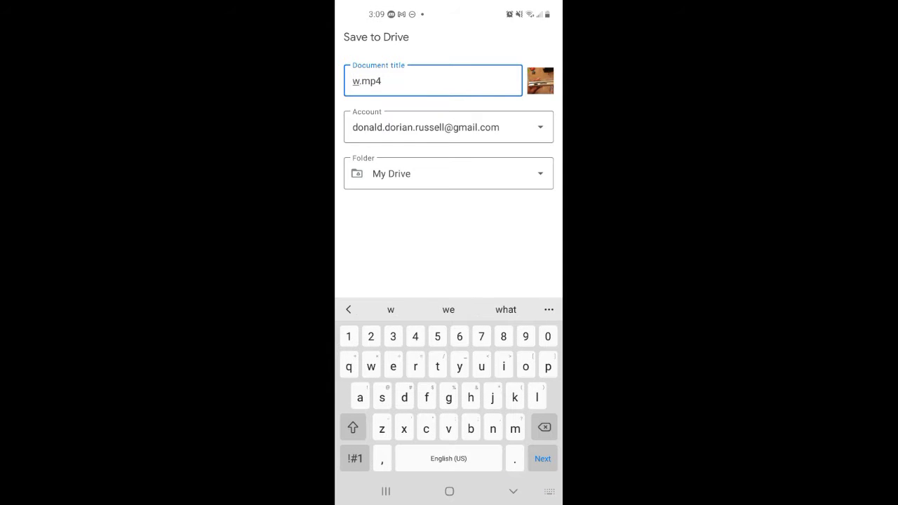
pyautogui.write('o')
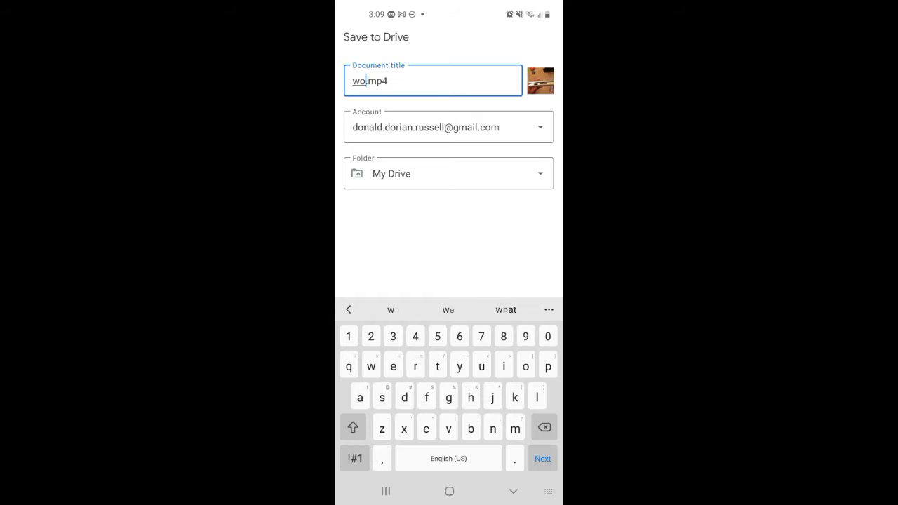
pyautogui.write('rst record')
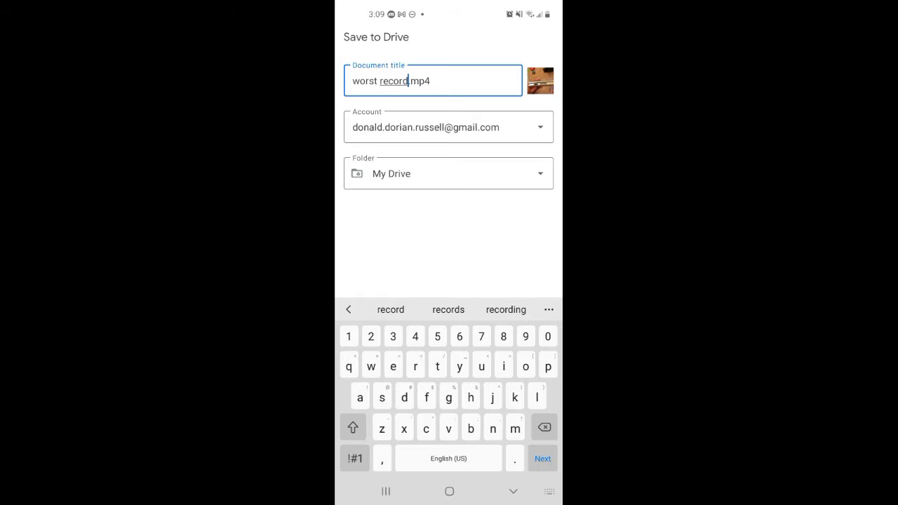
pyautogui.click(505, 310)
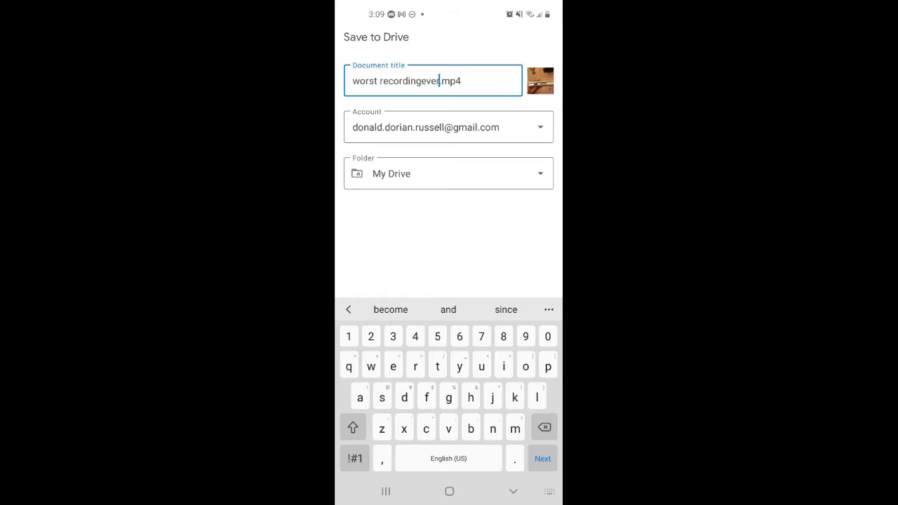
pyautogui.click(426, 80)
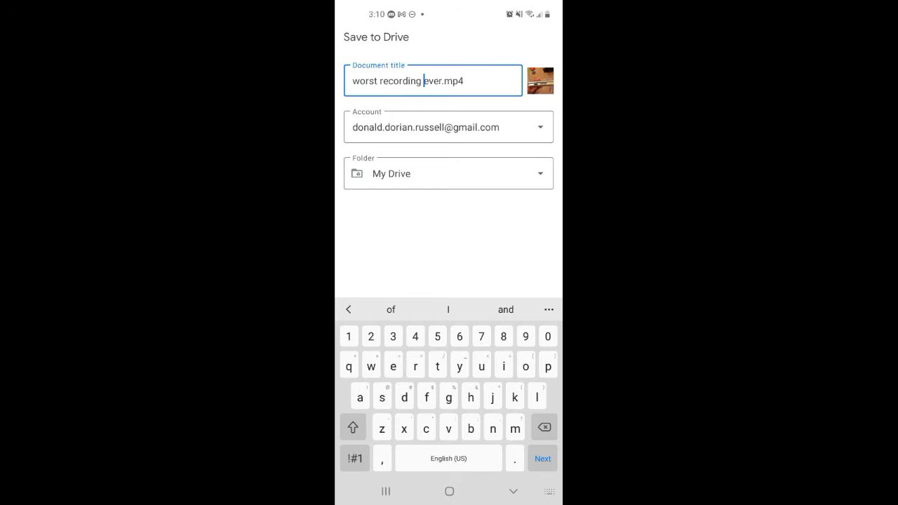
pyautogui.click(447, 127)
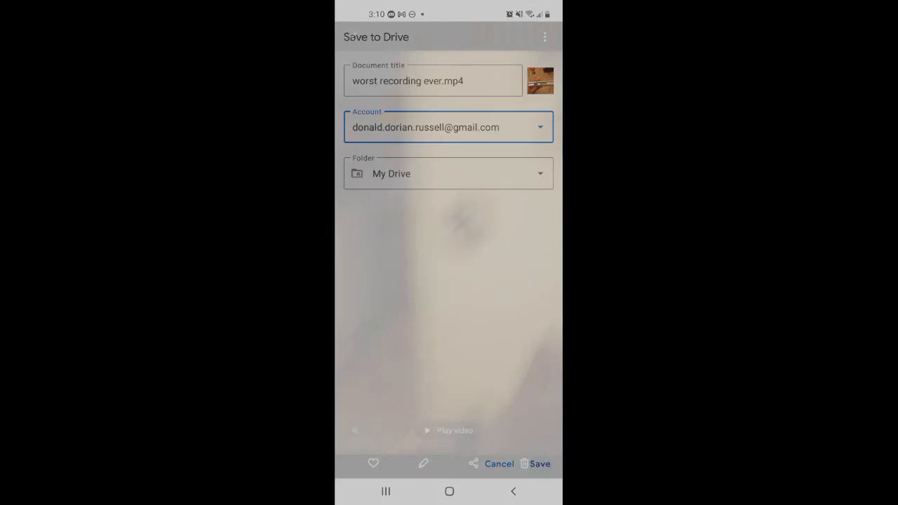
pyautogui.click(540, 463)
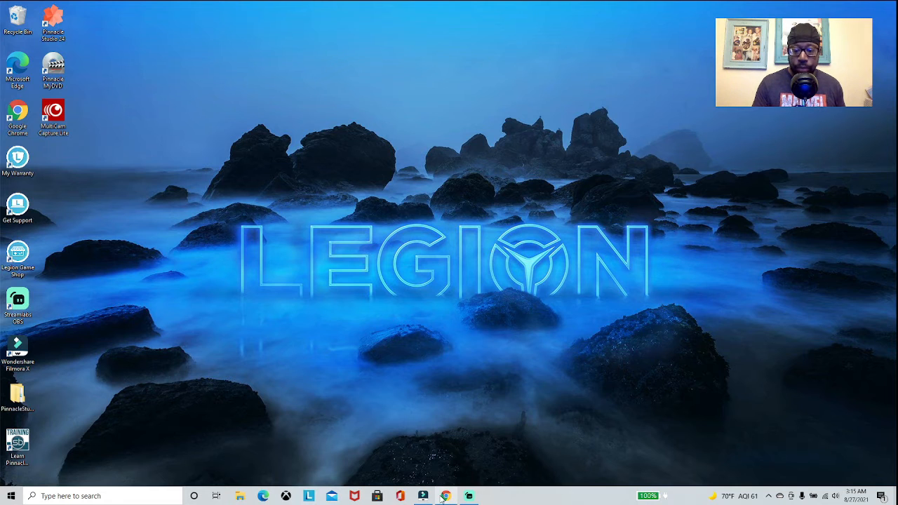
# - In Chrome, switch to the account holding the video and launch Drive from Google apps
pyautogui.click(445, 496)
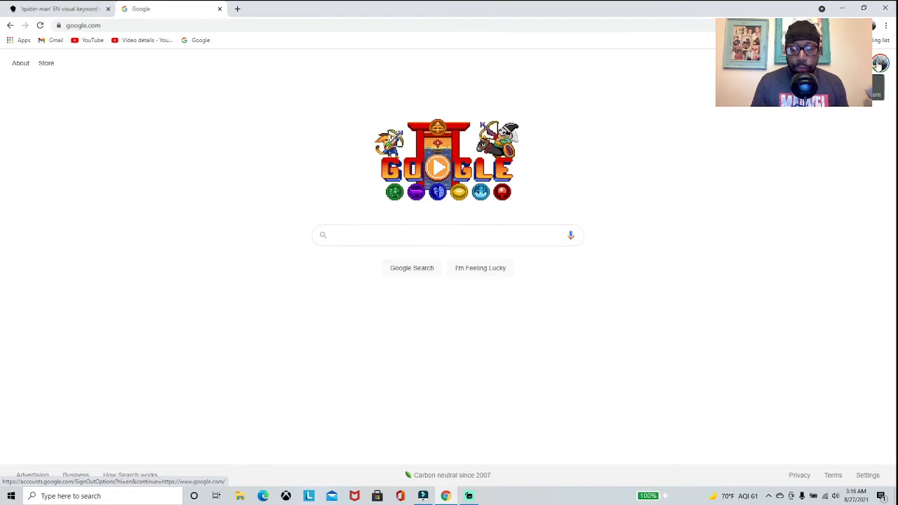
pyautogui.click(868, 65)
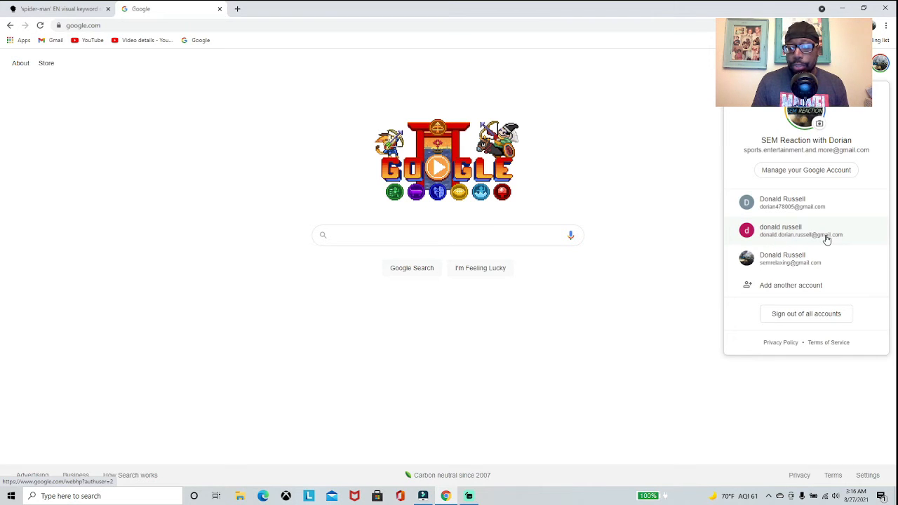
pyautogui.click(781, 231)
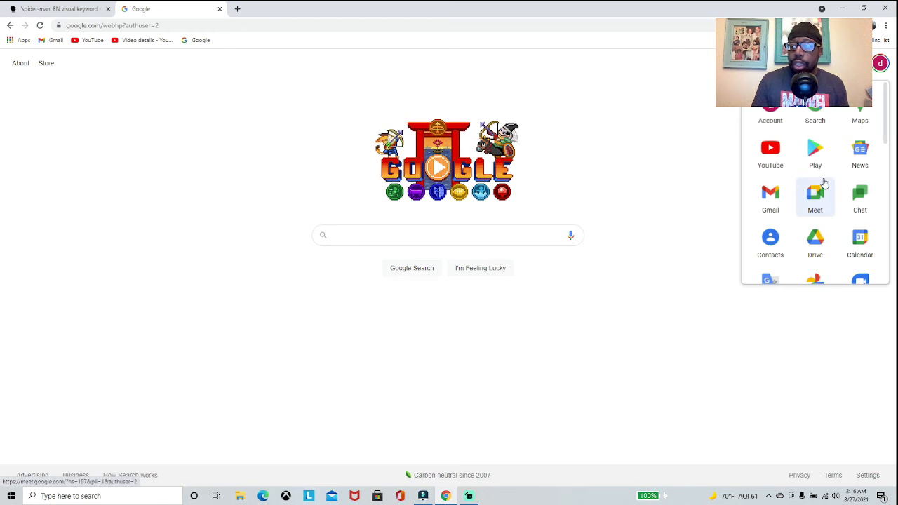
pyautogui.click(815, 241)
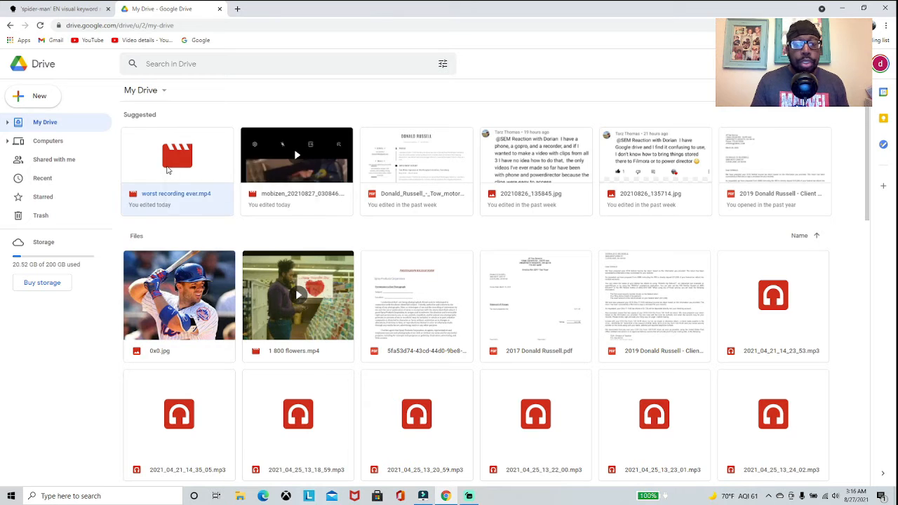
# - Download worst recording ever.mp4 and the mobizen video via their context menus
pyautogui.rightClick(177, 172)
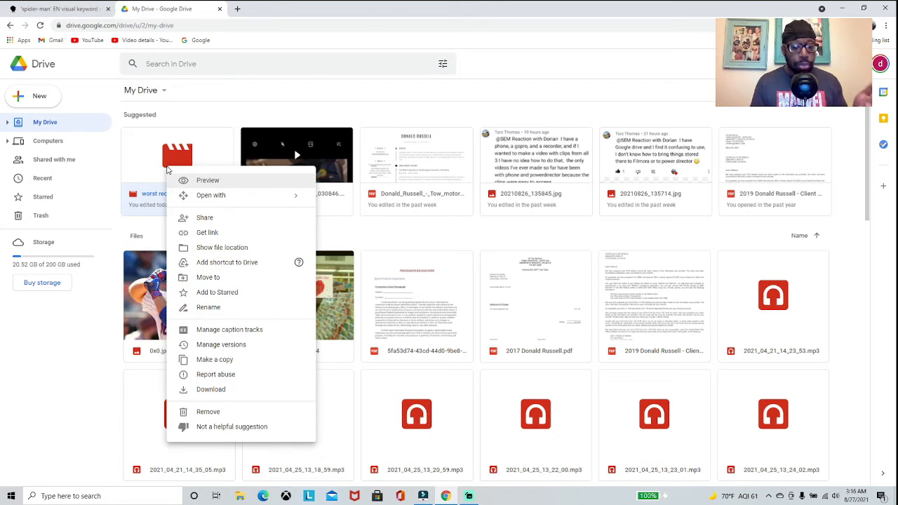
pyautogui.moveTo(214, 389)
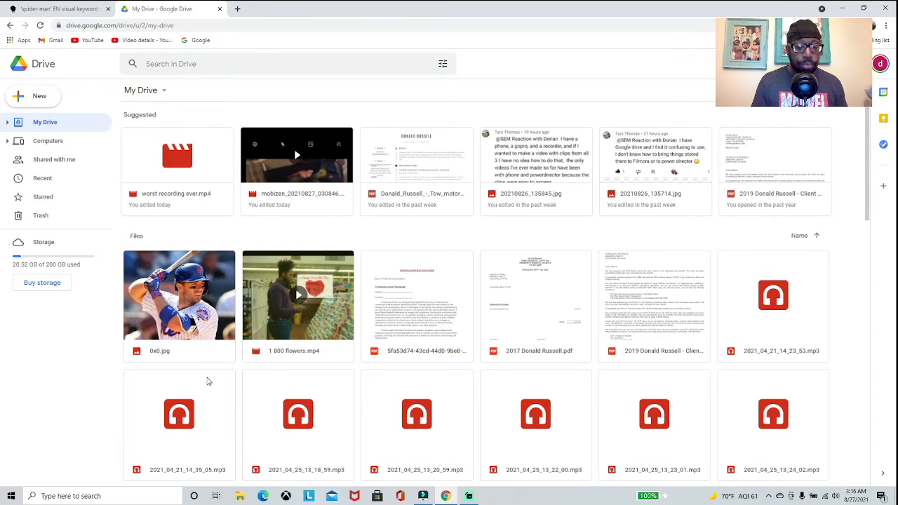
pyautogui.rightClick(297, 155)
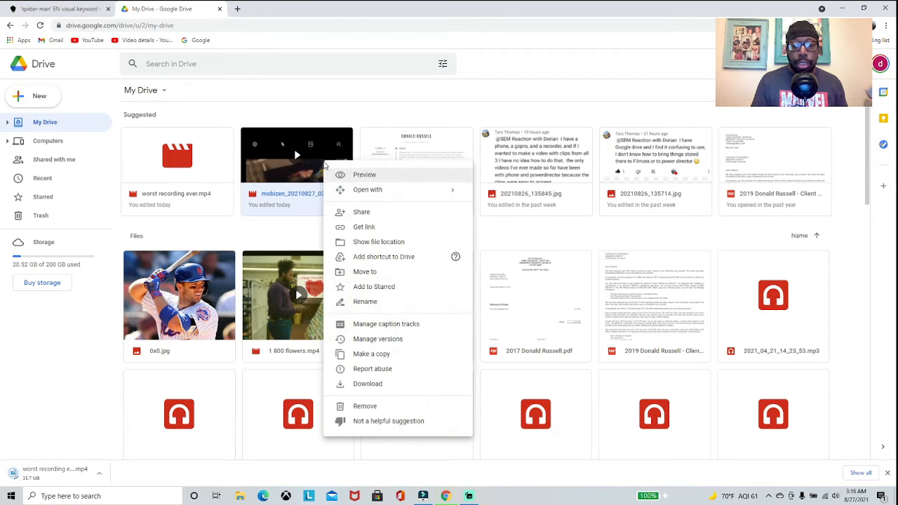
pyautogui.click(368, 383)
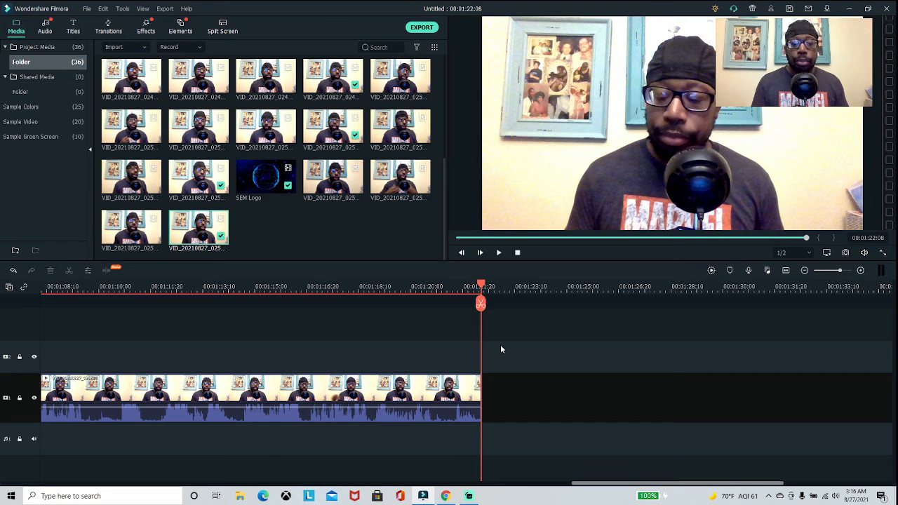
pyautogui.moveTo(144, 50)
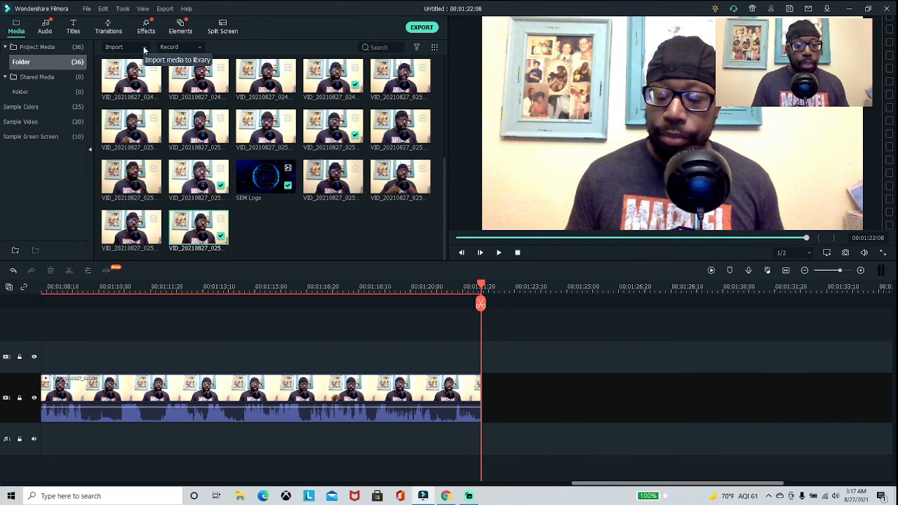
# - Choose Import Media Files from the Media tab's Import menu
pyautogui.click(115, 46)
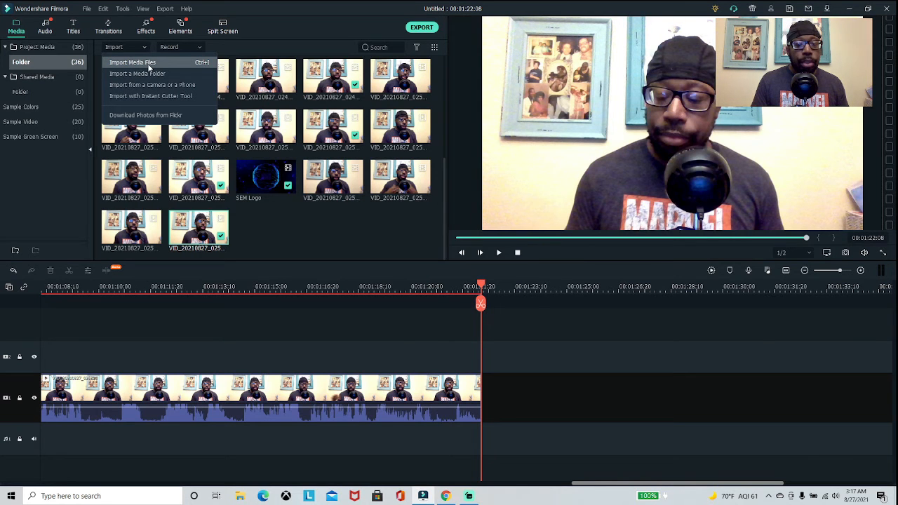
pyautogui.click(134, 62)
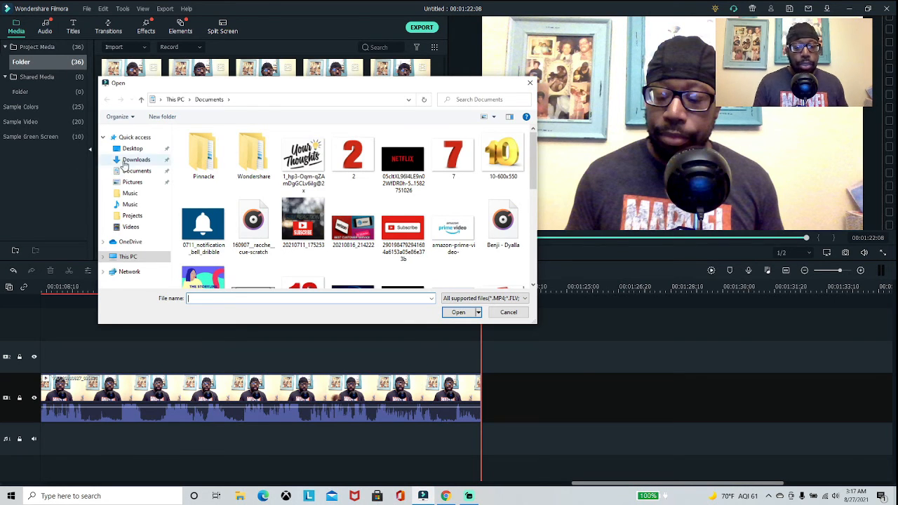
# - From Downloads, import the mobizen video and worst recording ever into the library
pyautogui.click(136, 159)
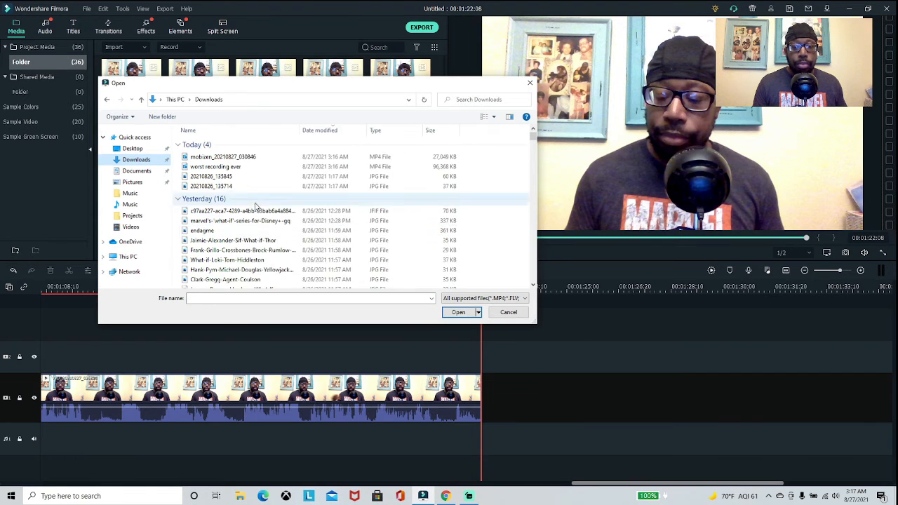
pyautogui.click(223, 157)
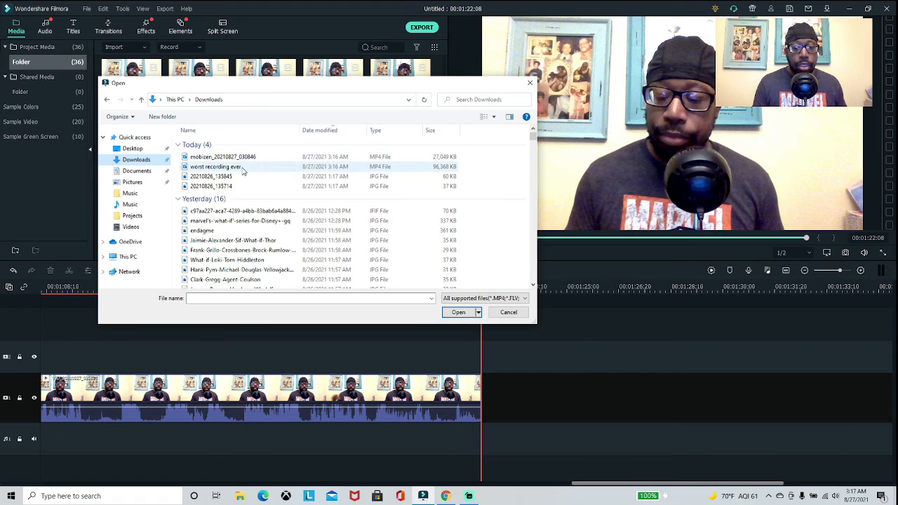
pyautogui.click(223, 156)
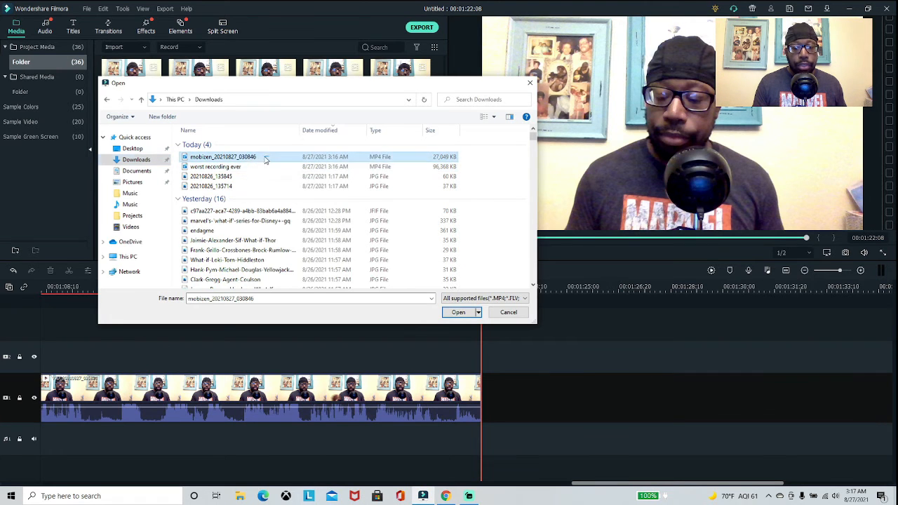
pyautogui.click(216, 166)
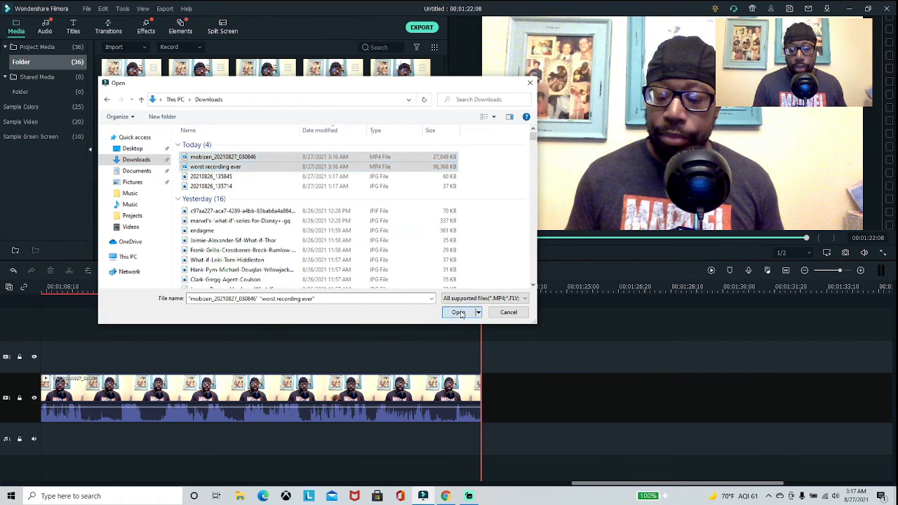
pyautogui.click(458, 312)
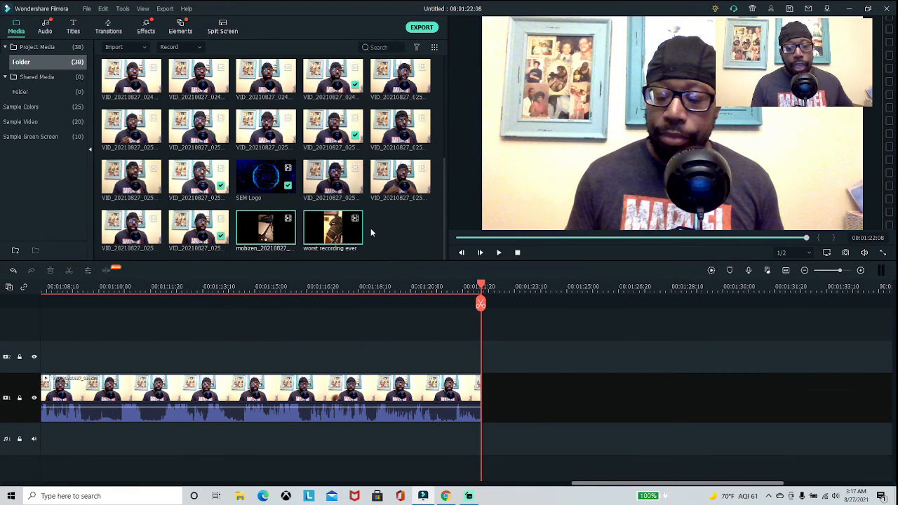